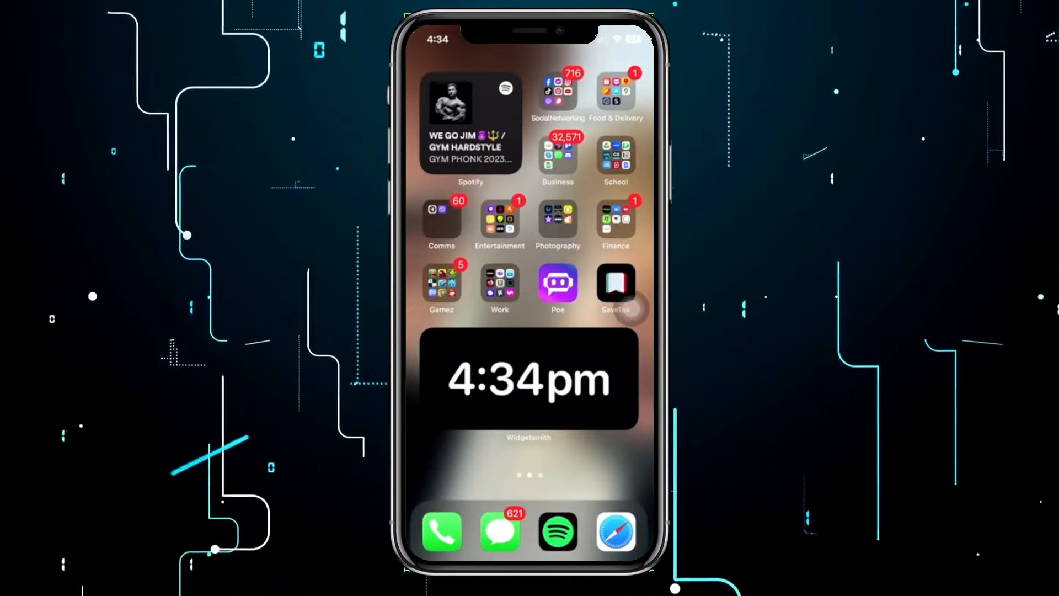
Launch YouTube from the Social Networking folder on the Home Screen
left_click(556, 93)
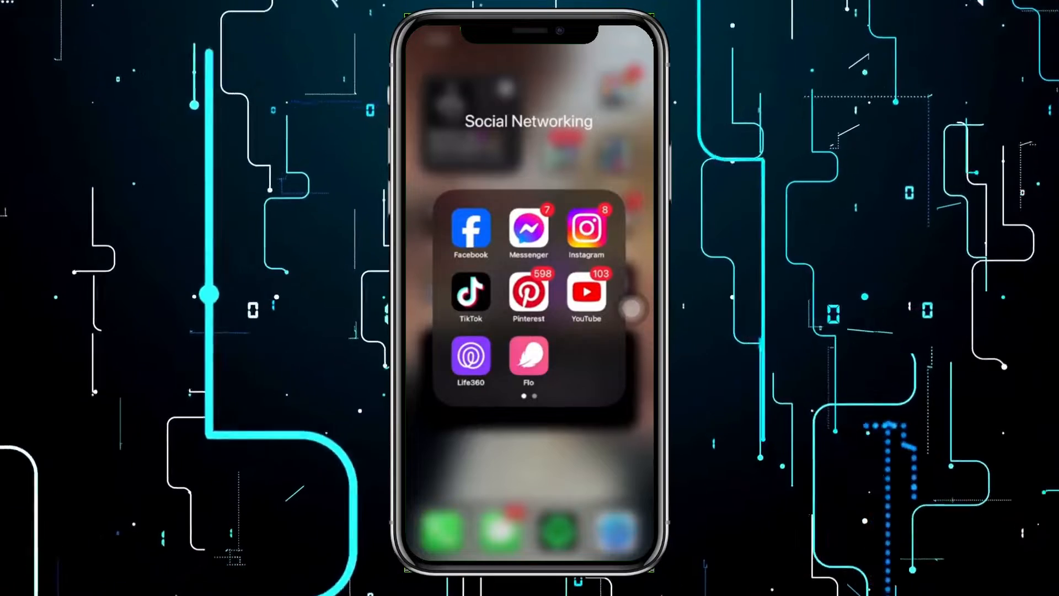
left_click(586, 292)
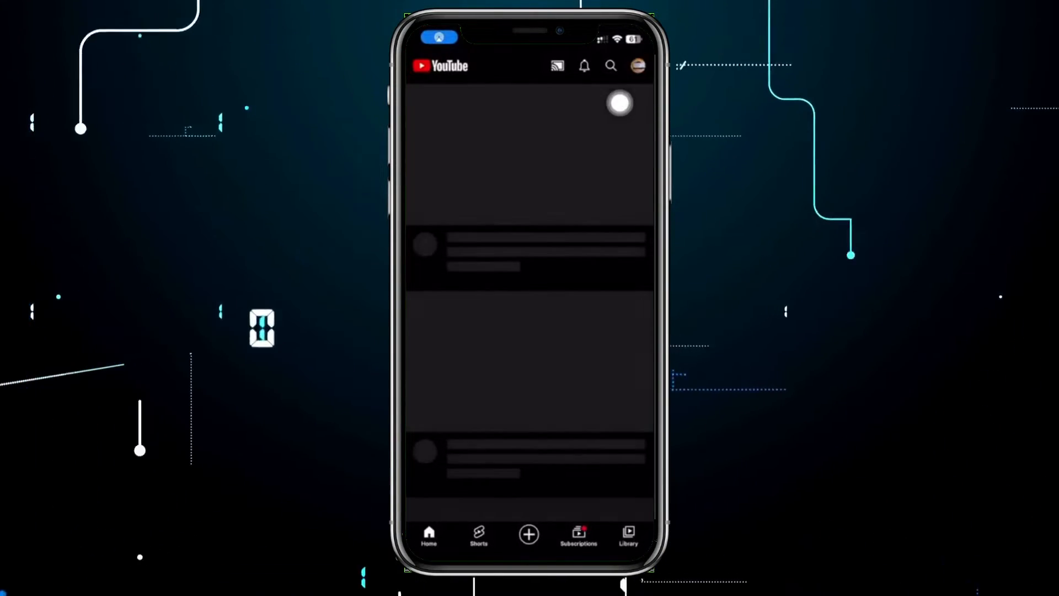
Go through the account menu and Settings to the General settings page
left_click(636, 66)
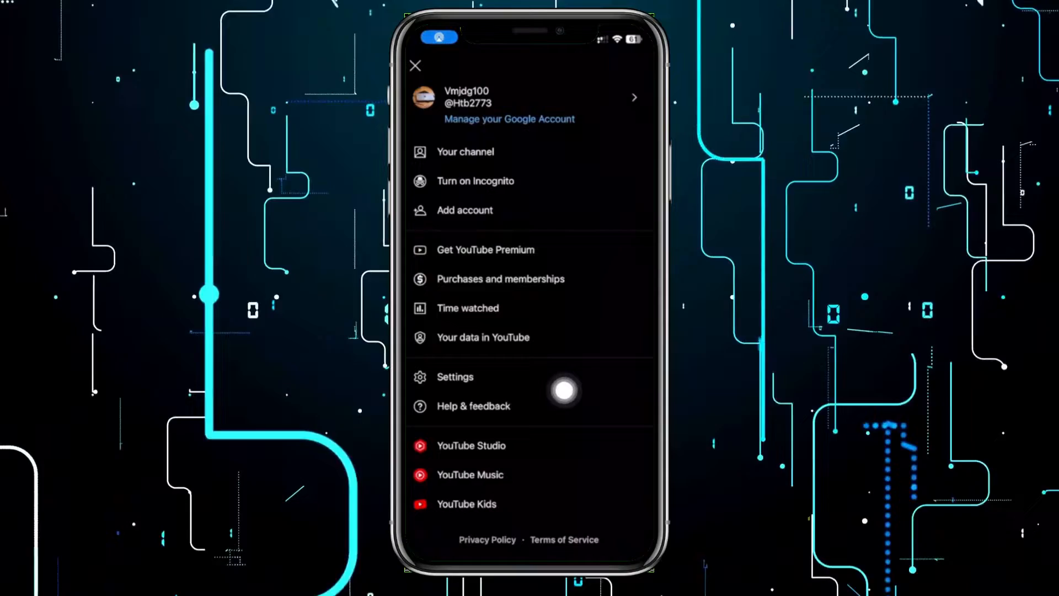
left_click(454, 376)
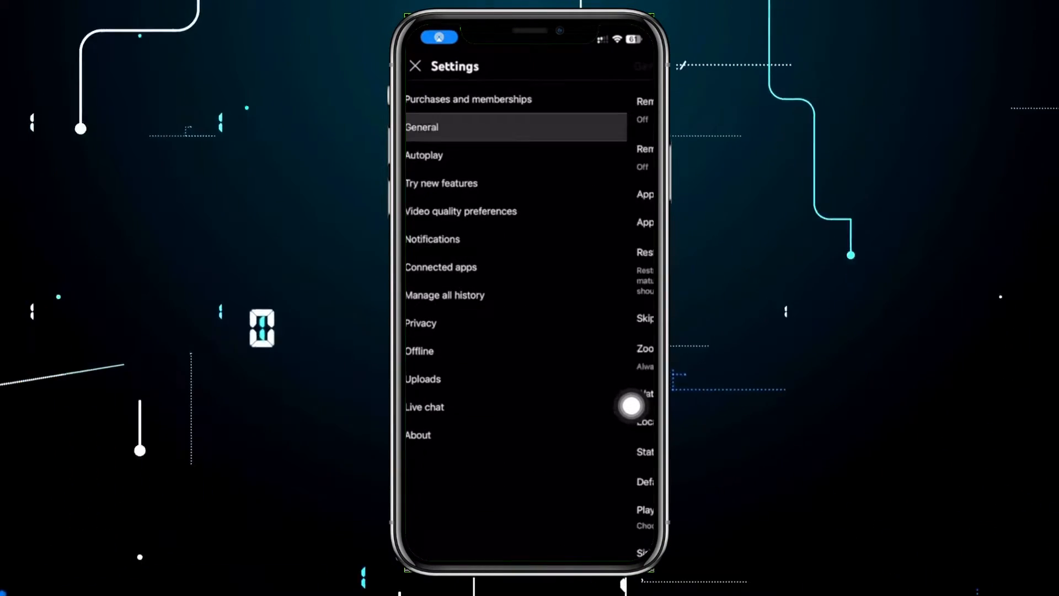
left_click(421, 126)
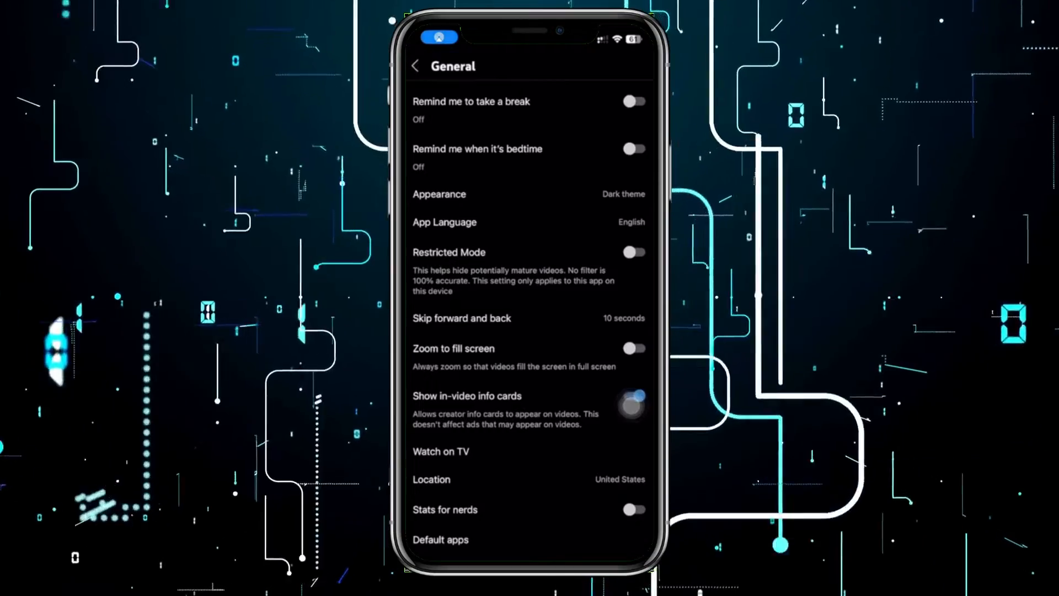
scroll("down", 3)
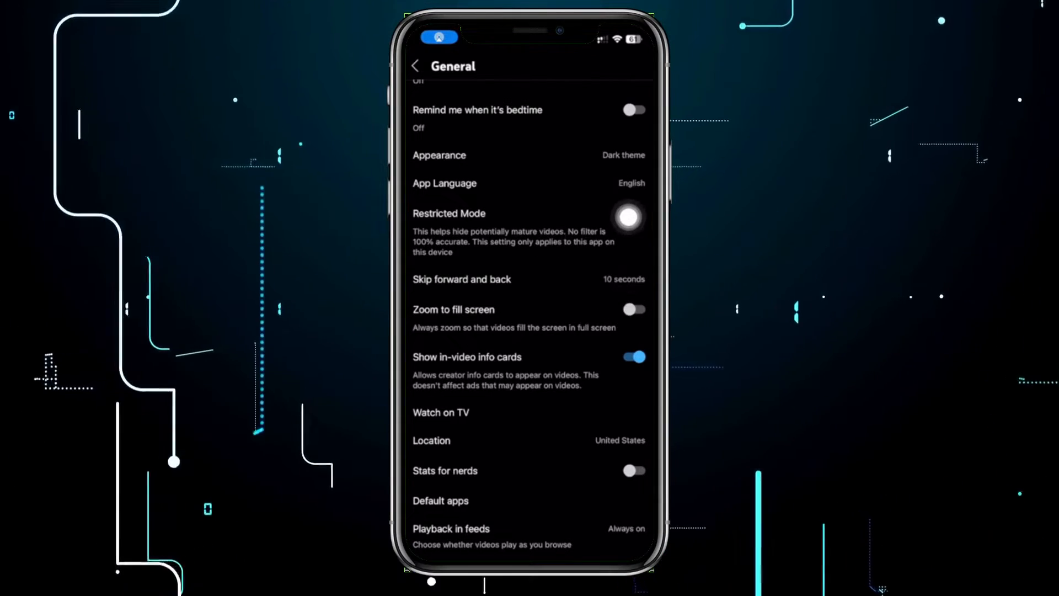
Toggle the Restricted Mode switch repeatedly until it ends up off (grey)
left_click(629, 213)
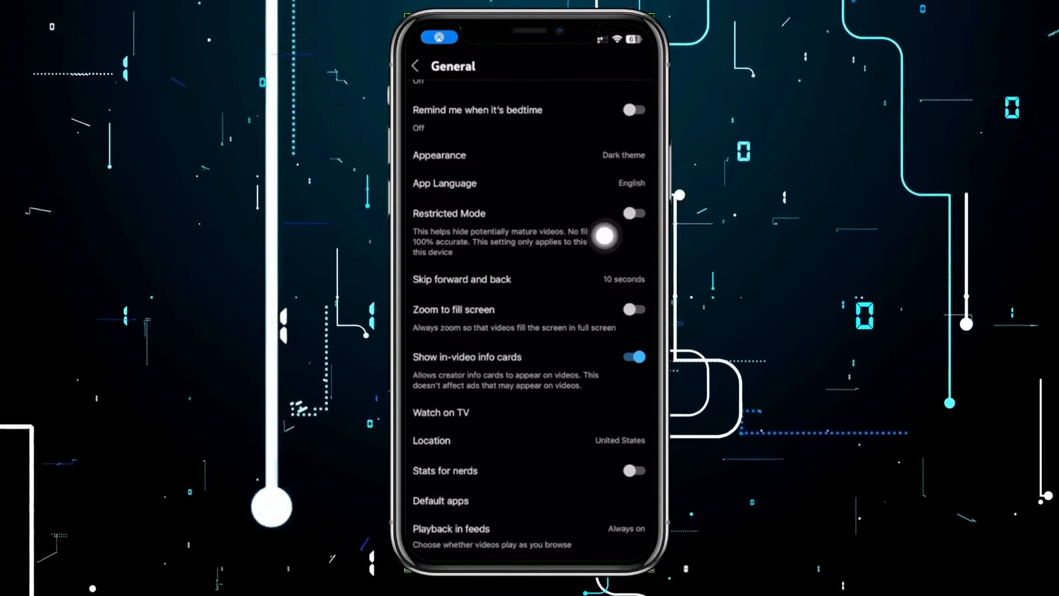
left_click(632, 213)
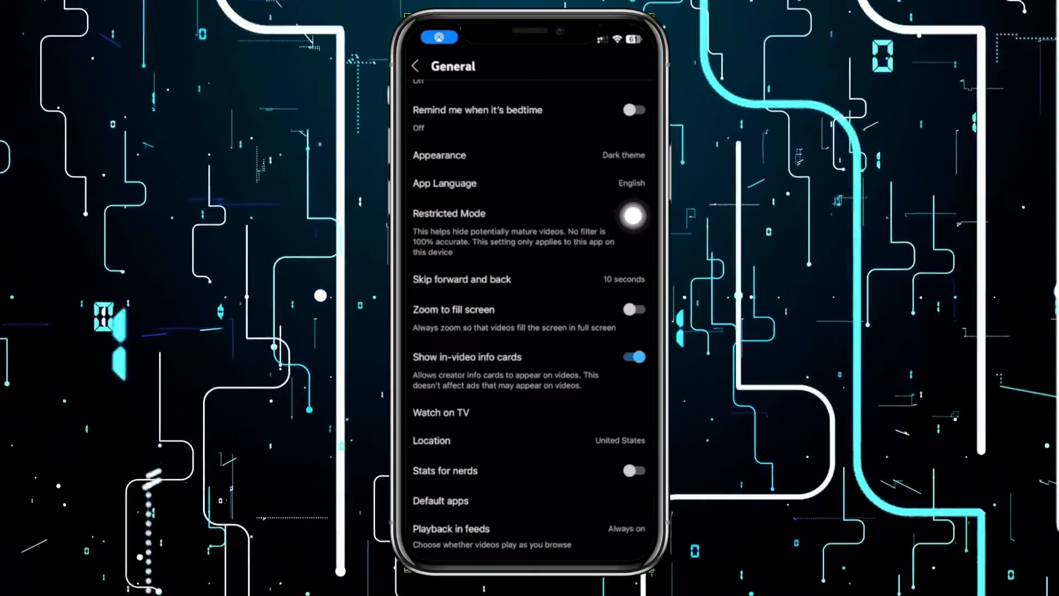
left_click(632, 213)
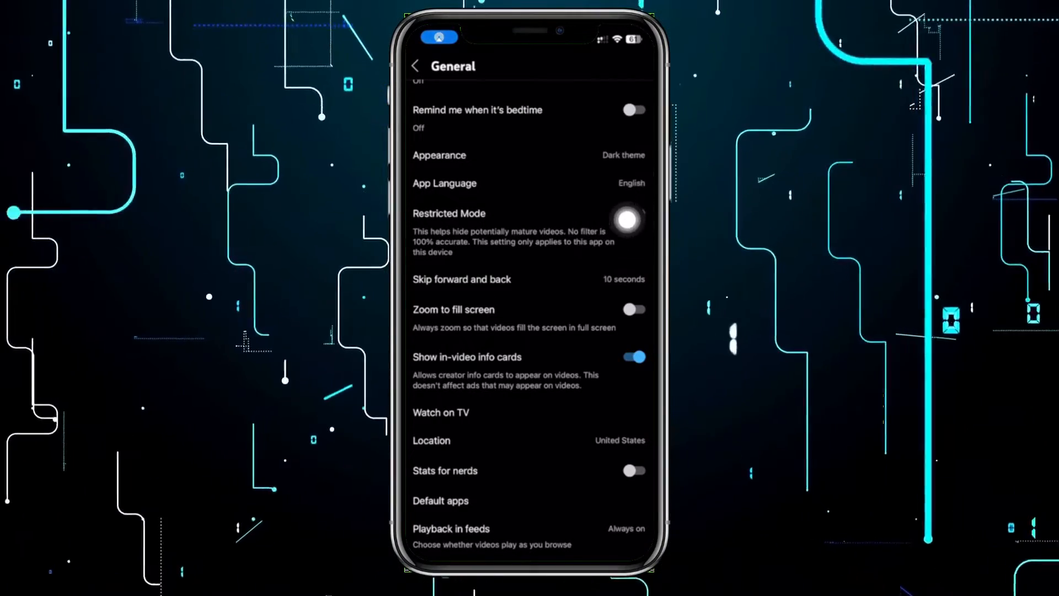
left_click(629, 222)
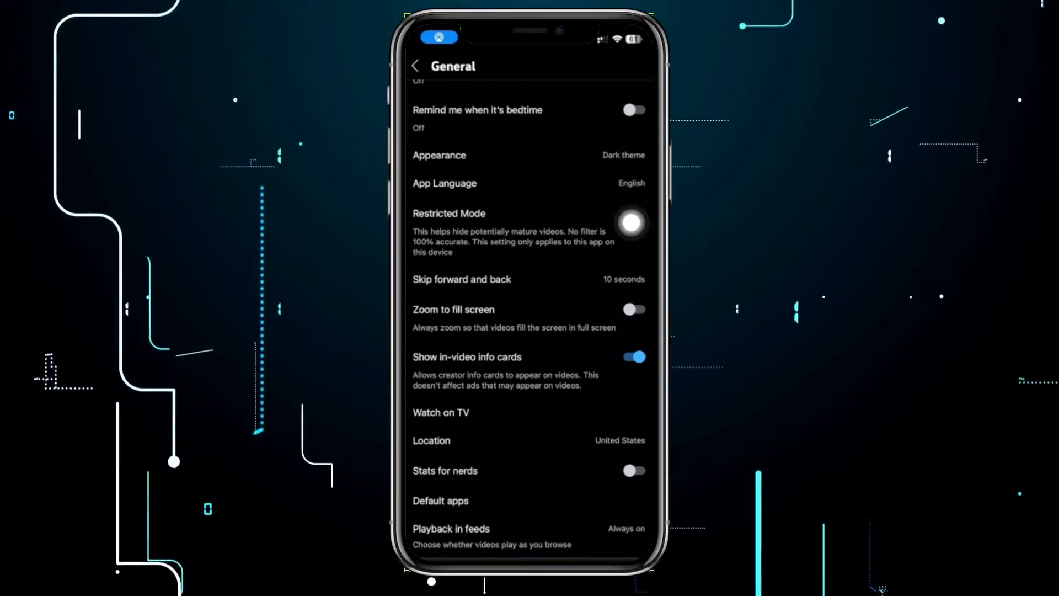